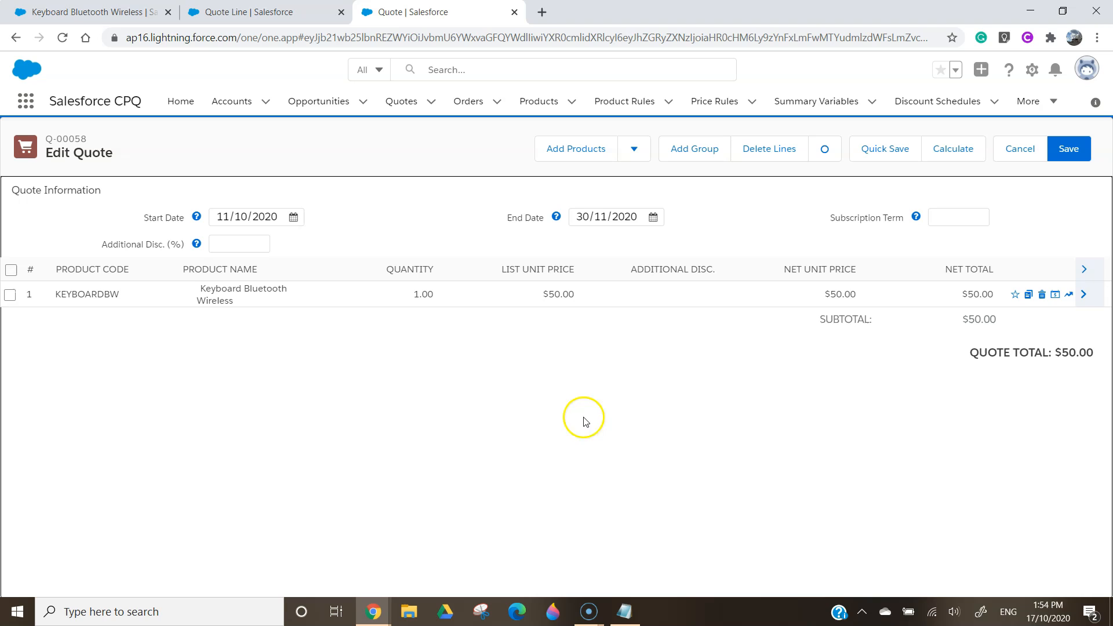
{"action": "mouse_move", "coordinate": [553, 353]}
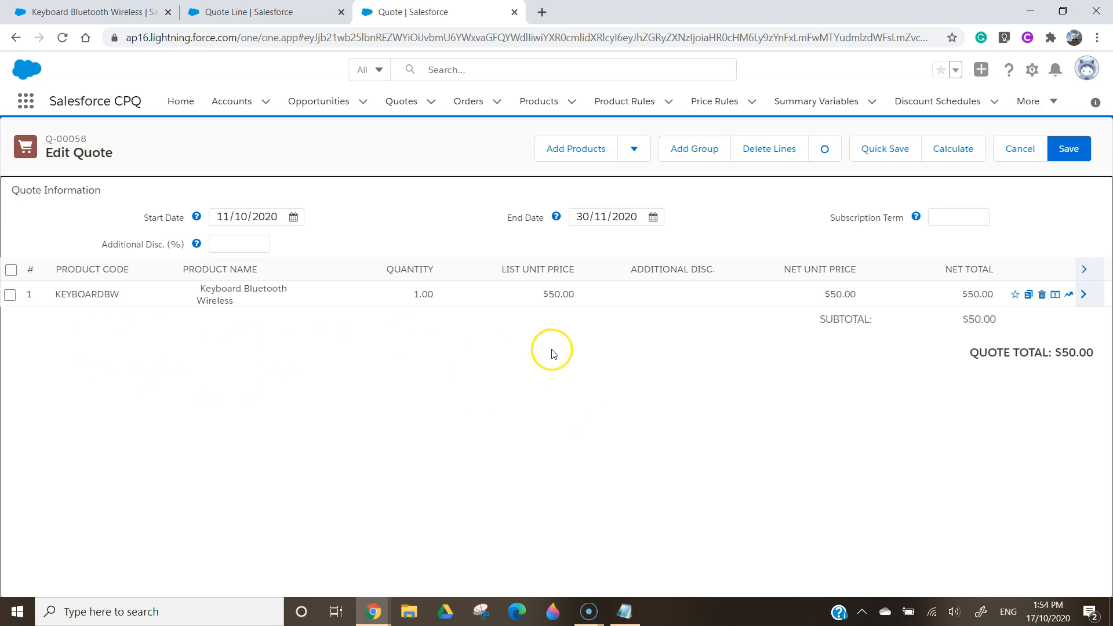
{"action": "mouse_move", "coordinate": [580, 349]}
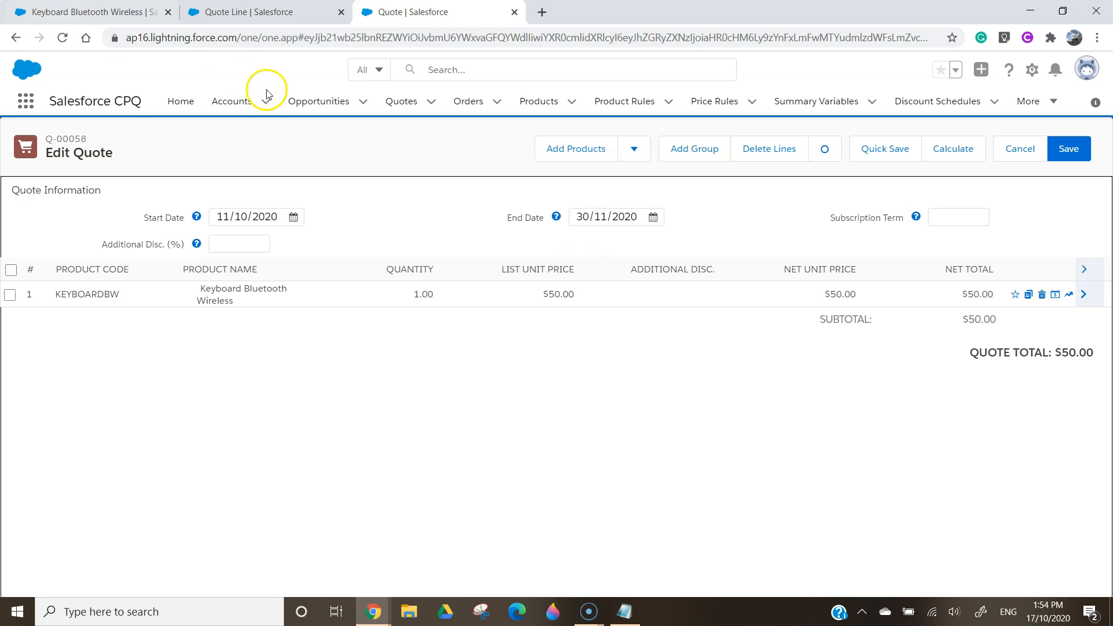
{"action": "mouse_move", "coordinate": [561, 323]}
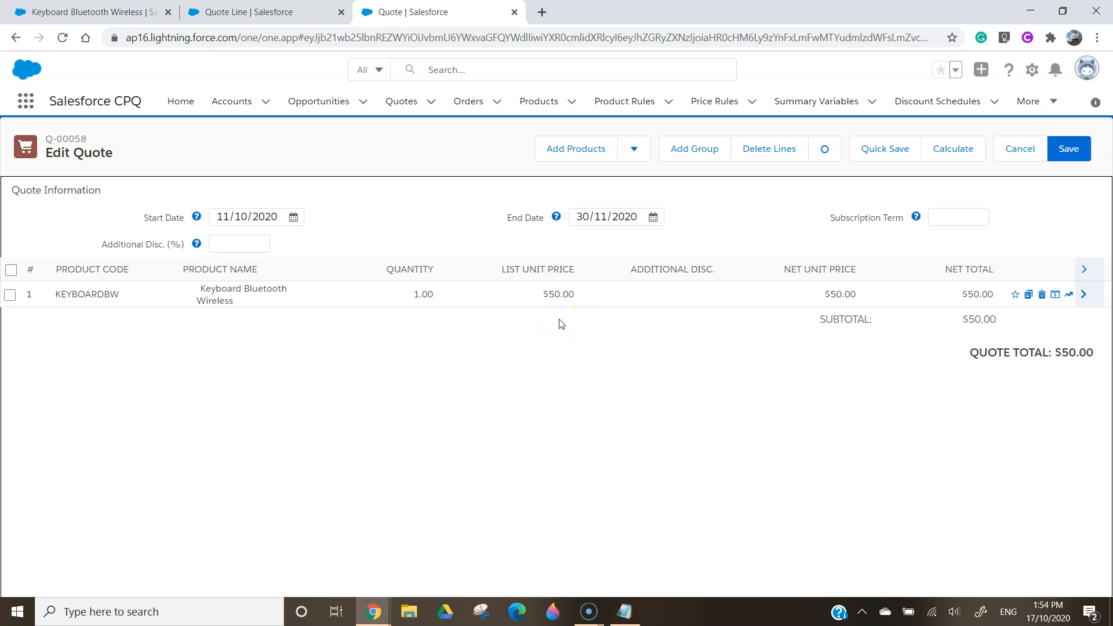
{"action": "mouse_move", "coordinate": [319, 100]}
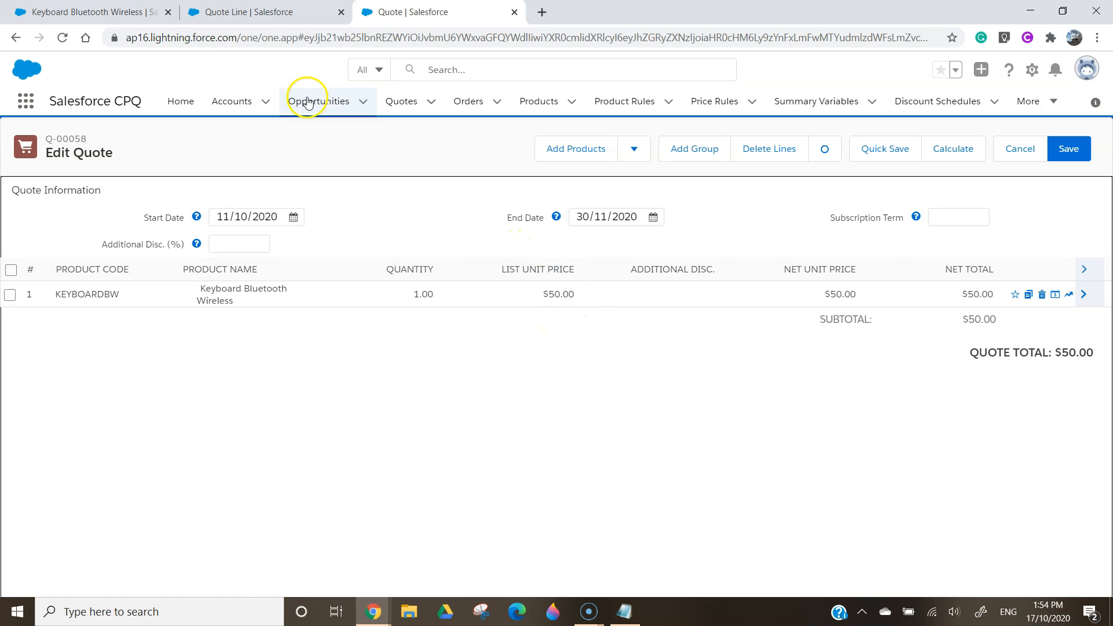
- Save the Line Editor field set with Pricing Method and Customer Unit Price added
{"action": "left_click", "coordinate": [264, 11]}
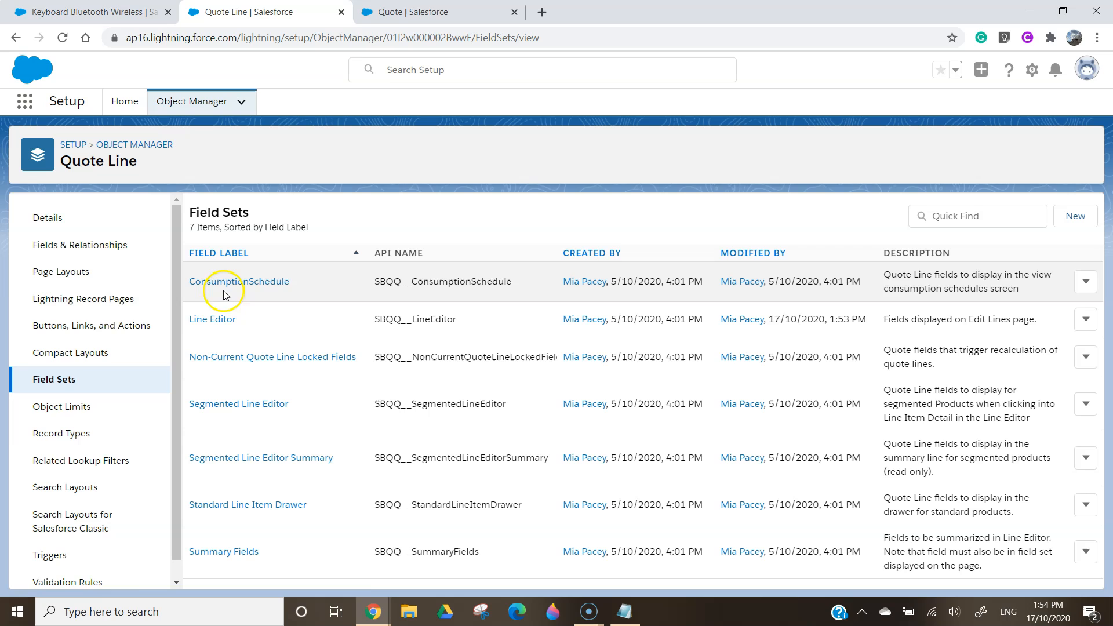
{"action": "mouse_move", "coordinate": [190, 191]}
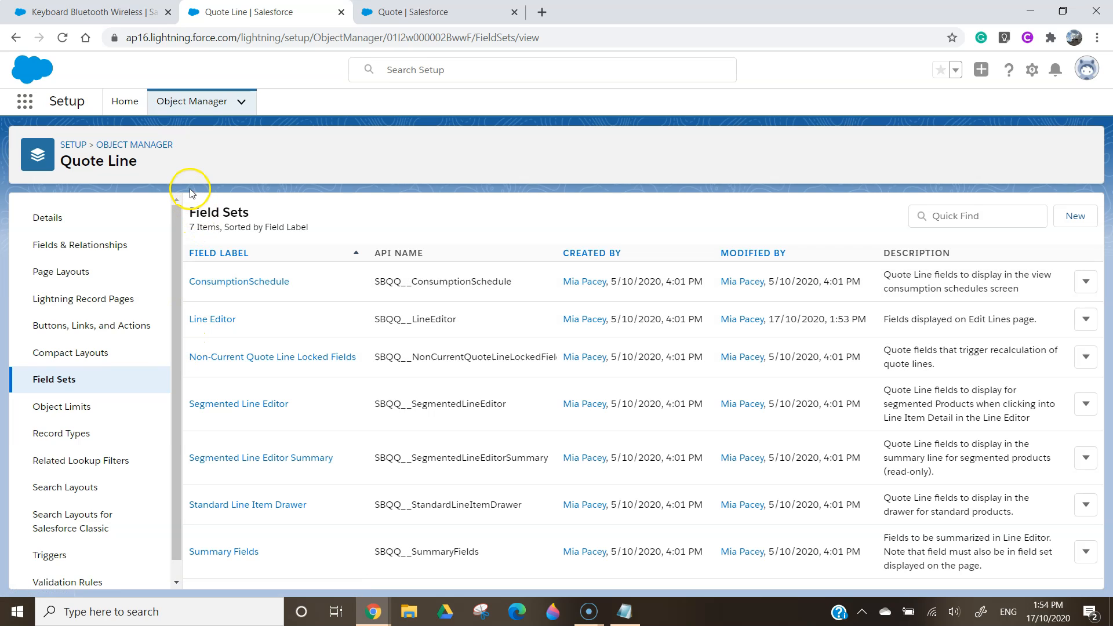
{"action": "mouse_move", "coordinate": [70, 383]}
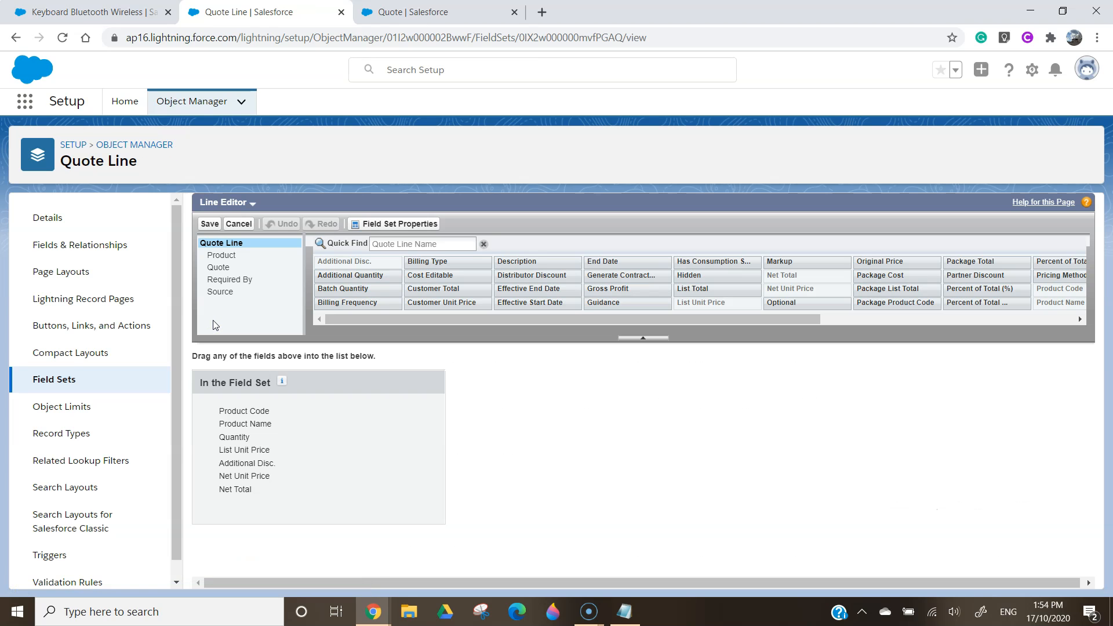
{"action": "mouse_move", "coordinate": [448, 303]}
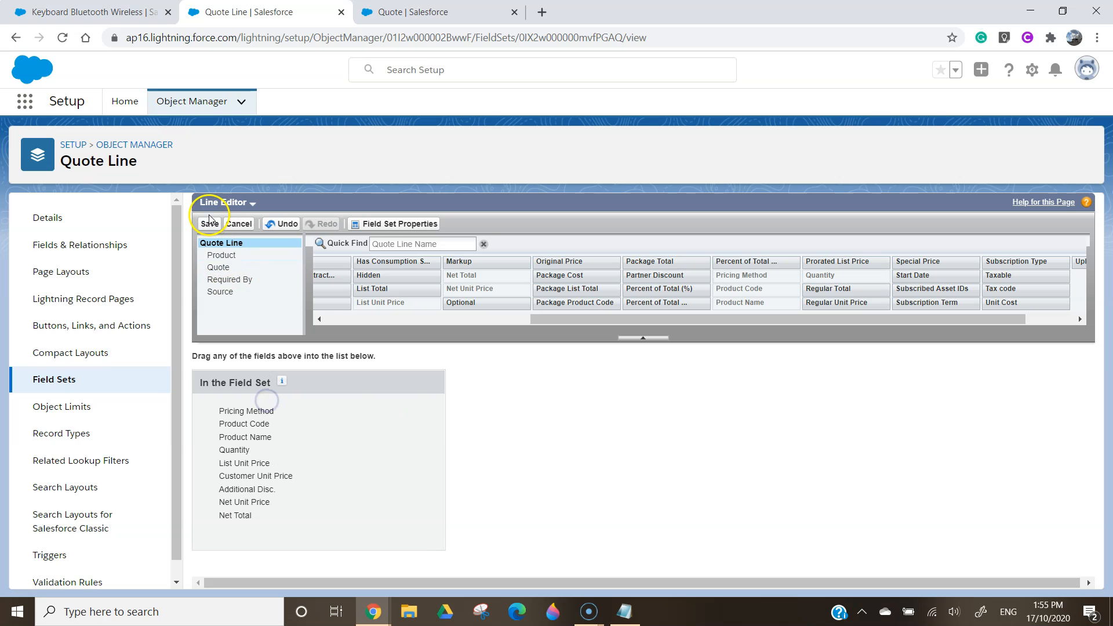
{"action": "left_click", "coordinate": [211, 223]}
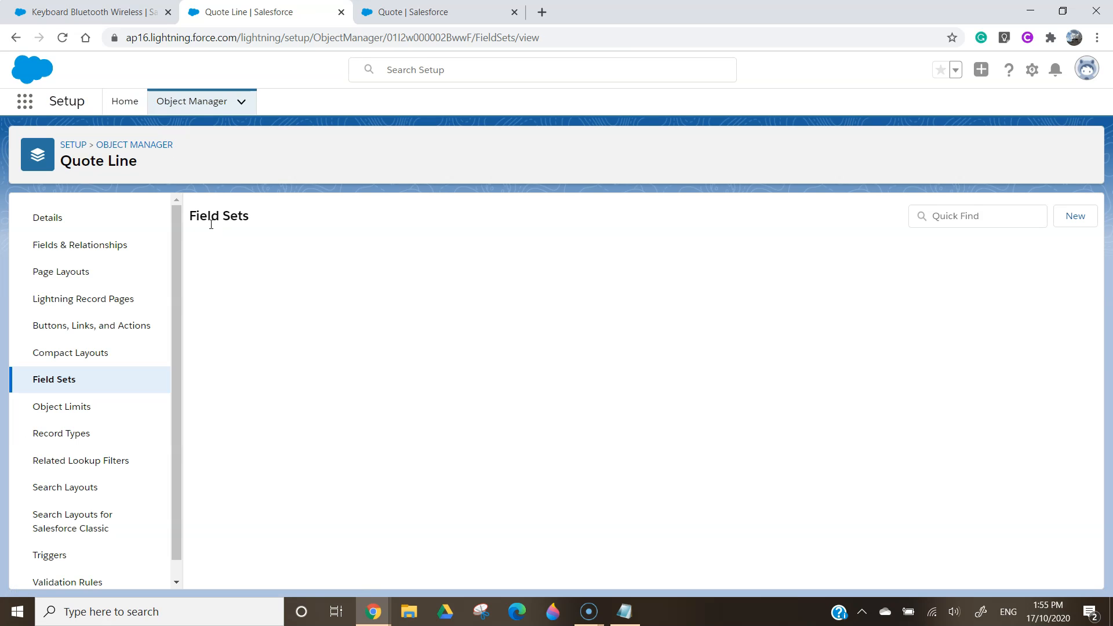
- Reload quote Q-00058 so the Pricing Method and Customer Unit Price columns appear on the keyboard line
{"action": "left_click", "coordinate": [438, 12]}
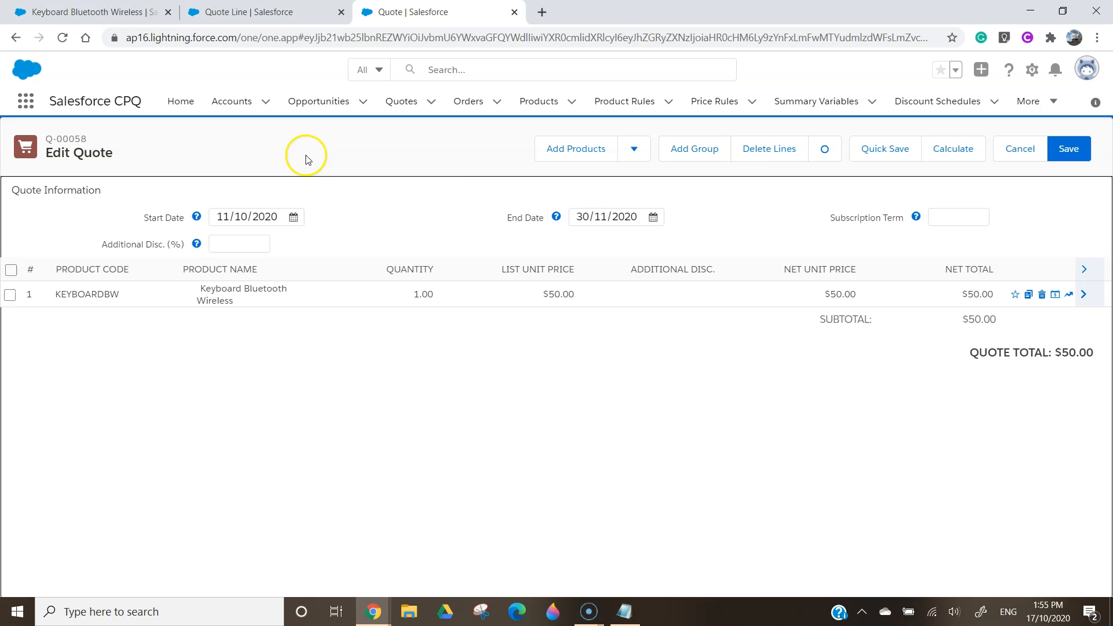
{"action": "left_click", "coordinate": [883, 148]}
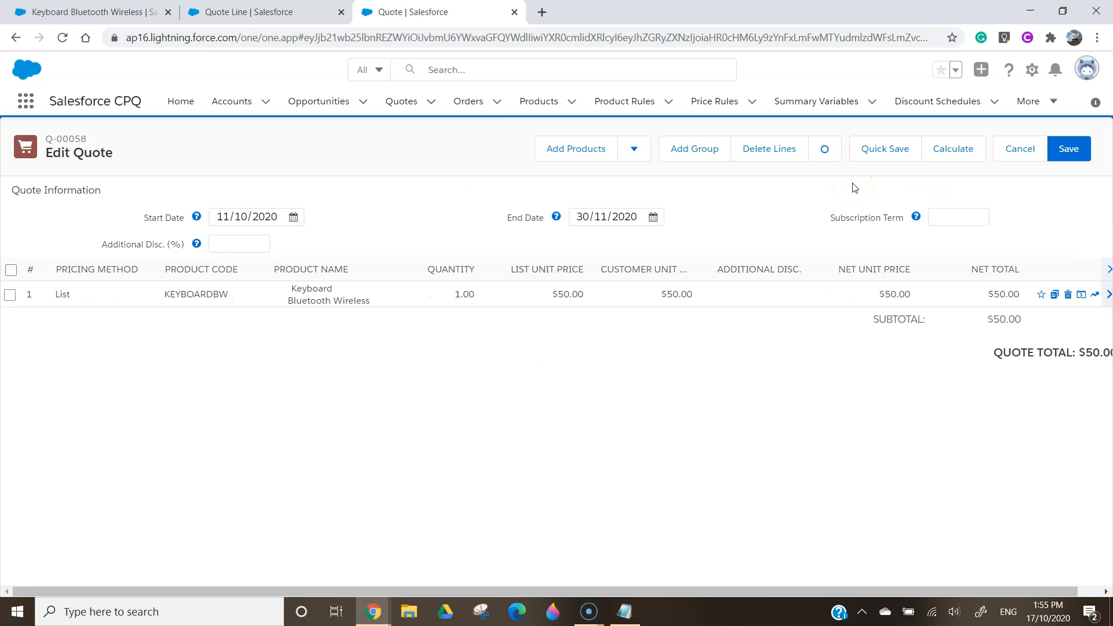
{"action": "mouse_move", "coordinate": [89, 255]}
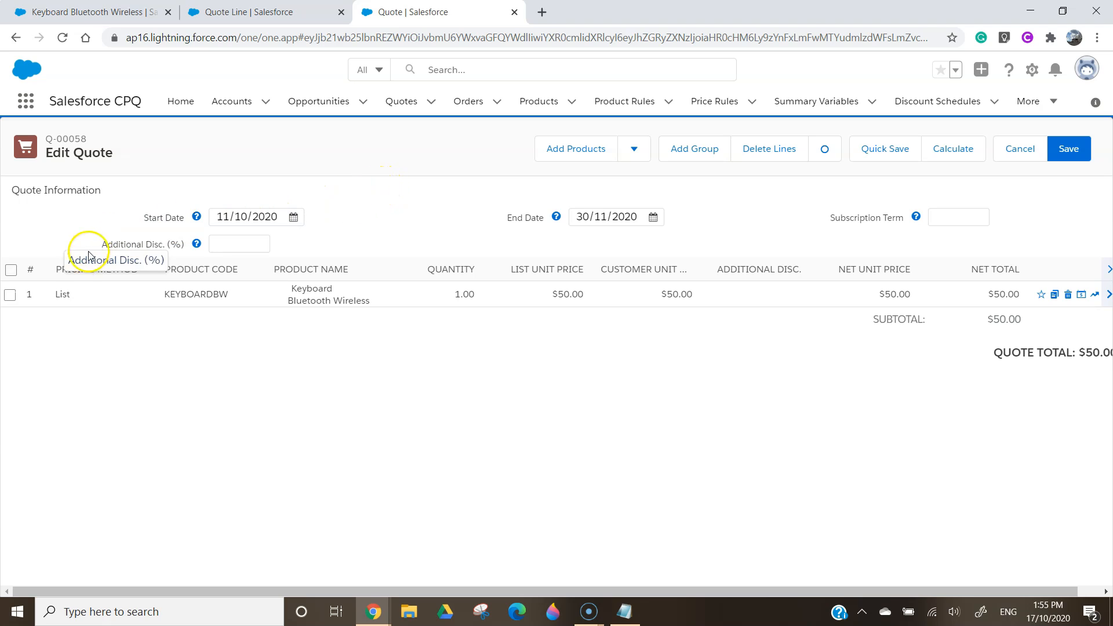
{"action": "mouse_move", "coordinate": [558, 339]}
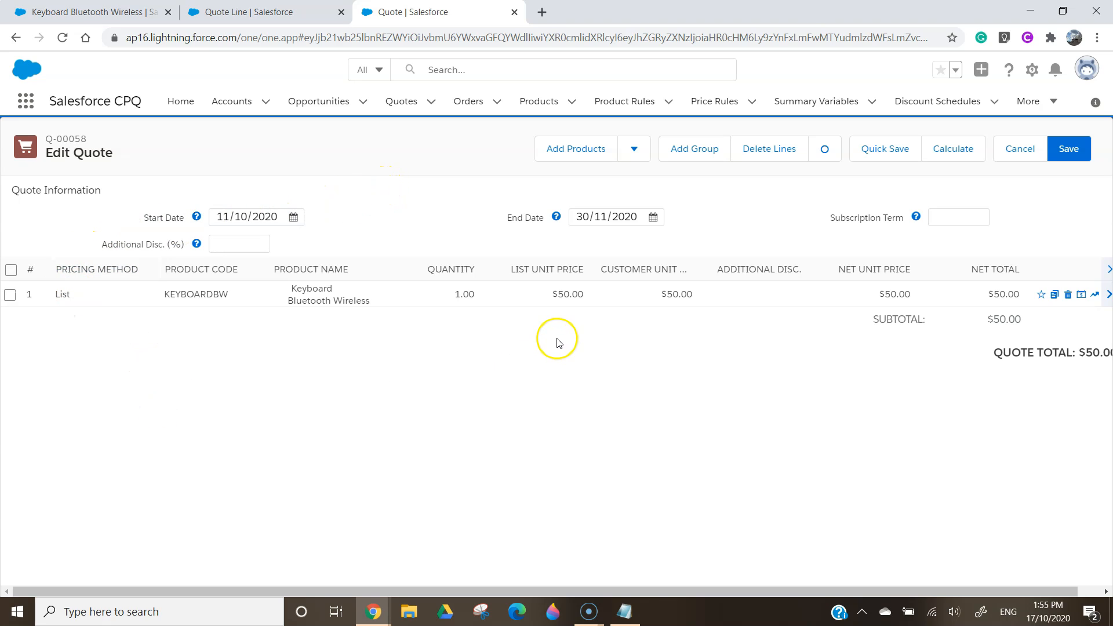
{"action": "mouse_move", "coordinate": [652, 330]}
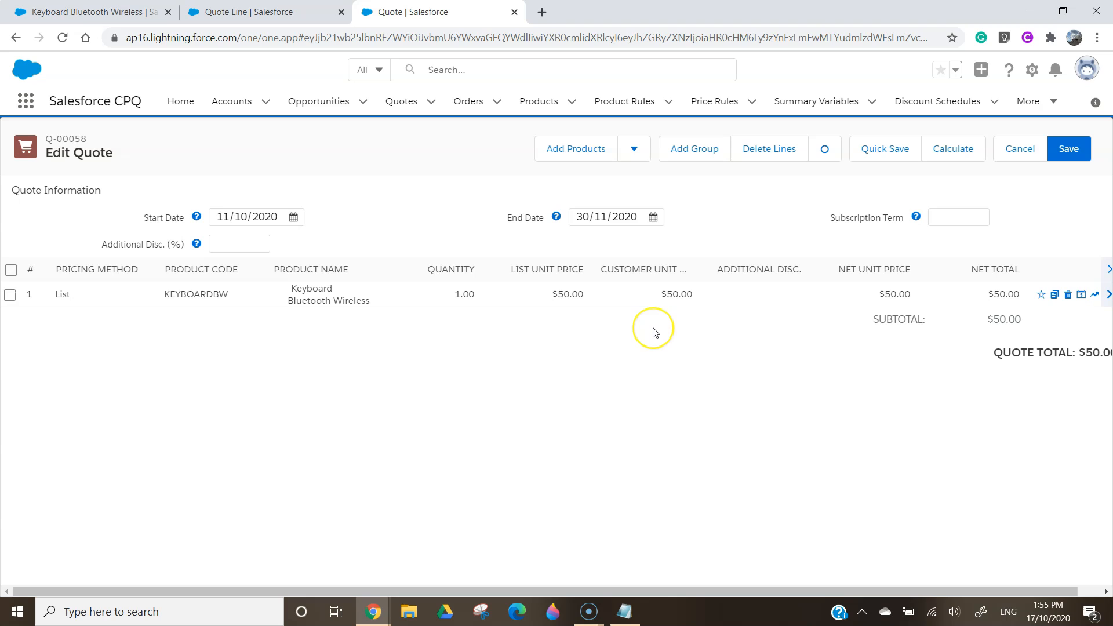
{"action": "mouse_move", "coordinate": [653, 333]}
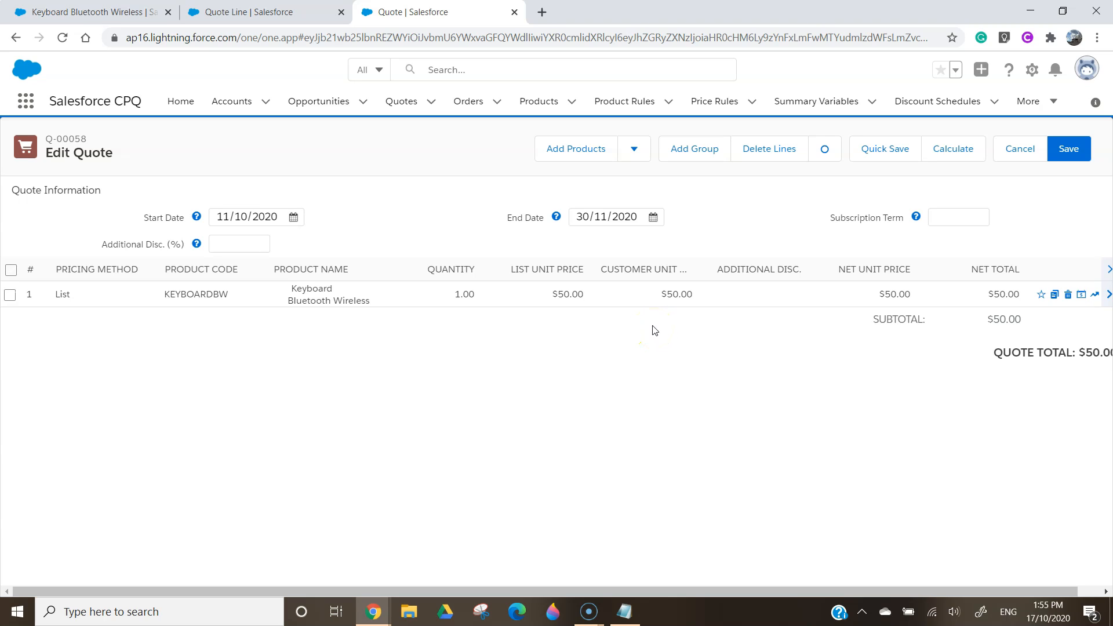
{"action": "left_click", "coordinate": [89, 11]}
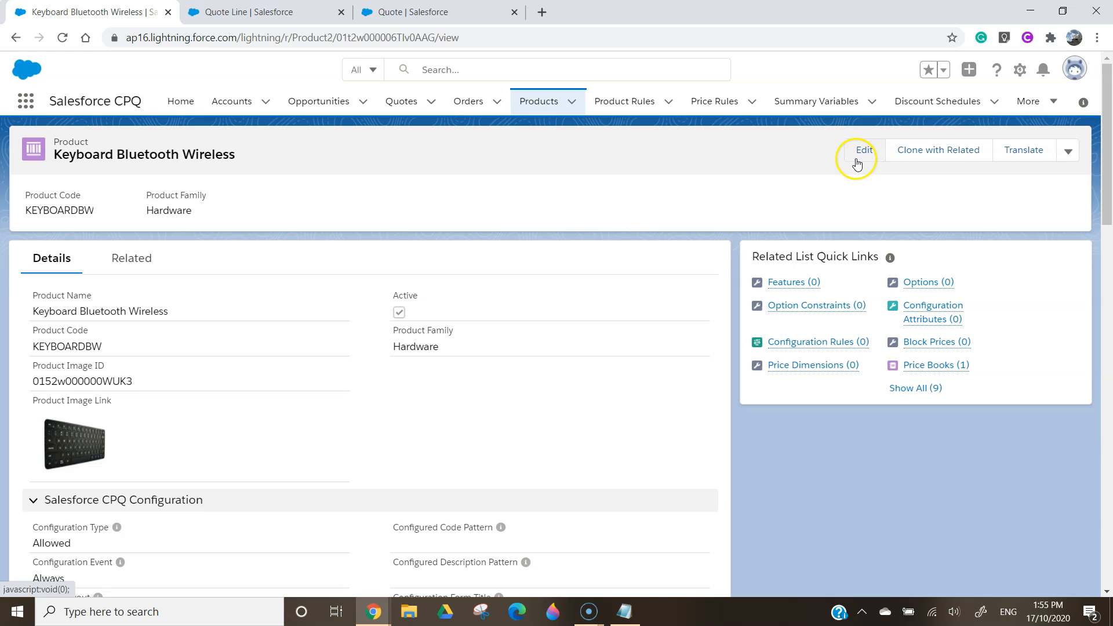
- Turn on Pricing Method Editable for the Keyboard Bluetooth Wireless product and save it
{"action": "left_click", "coordinate": [864, 150]}
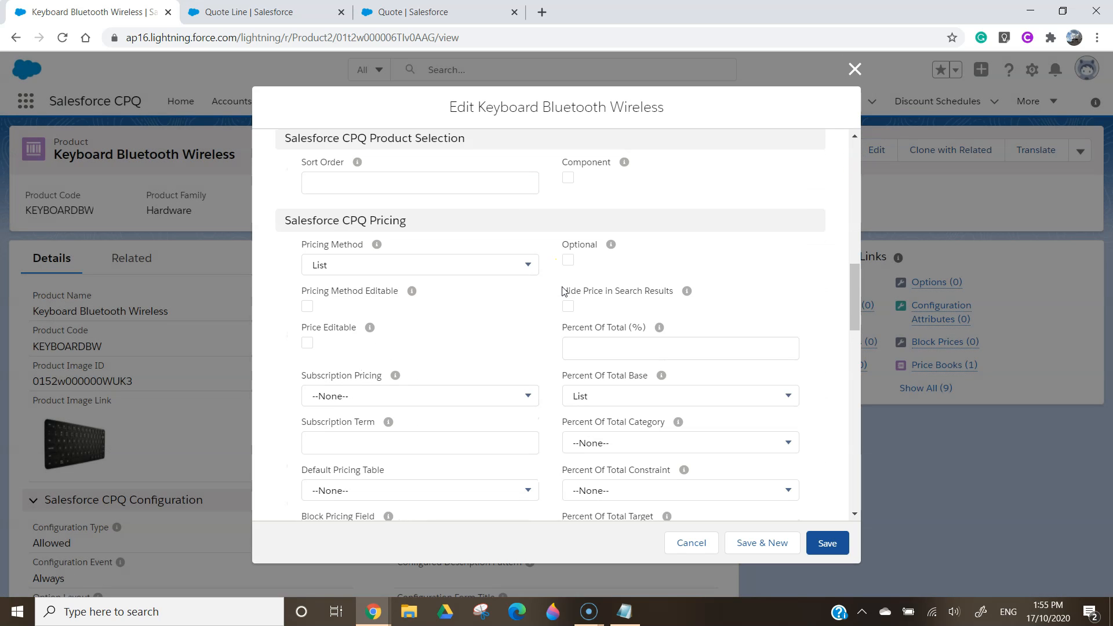
{"action": "mouse_move", "coordinate": [358, 297]}
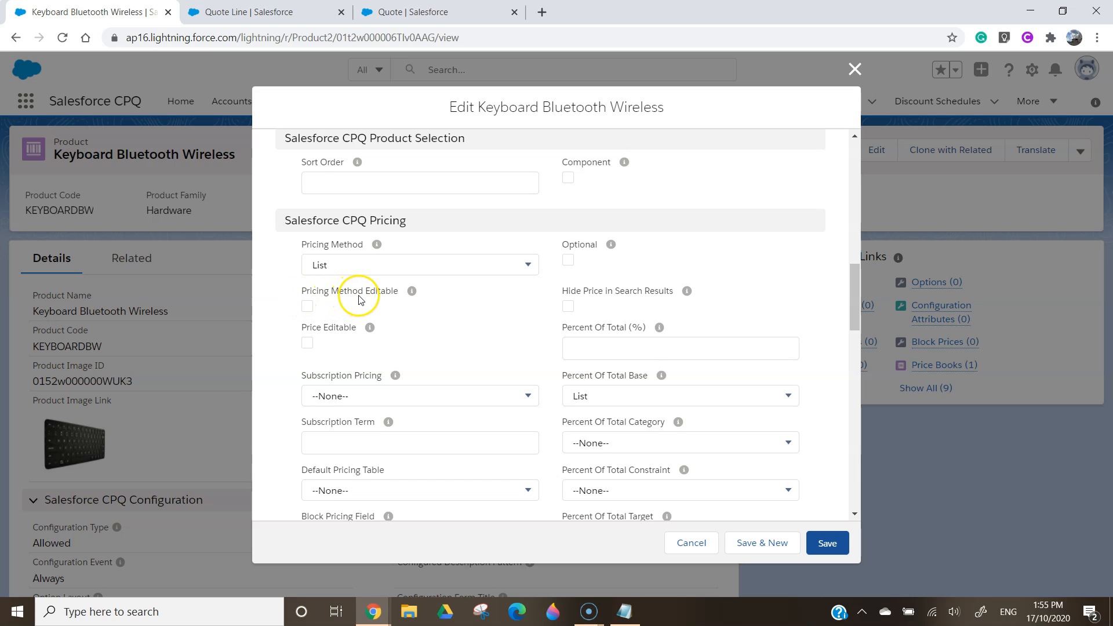
{"action": "left_click", "coordinate": [307, 306]}
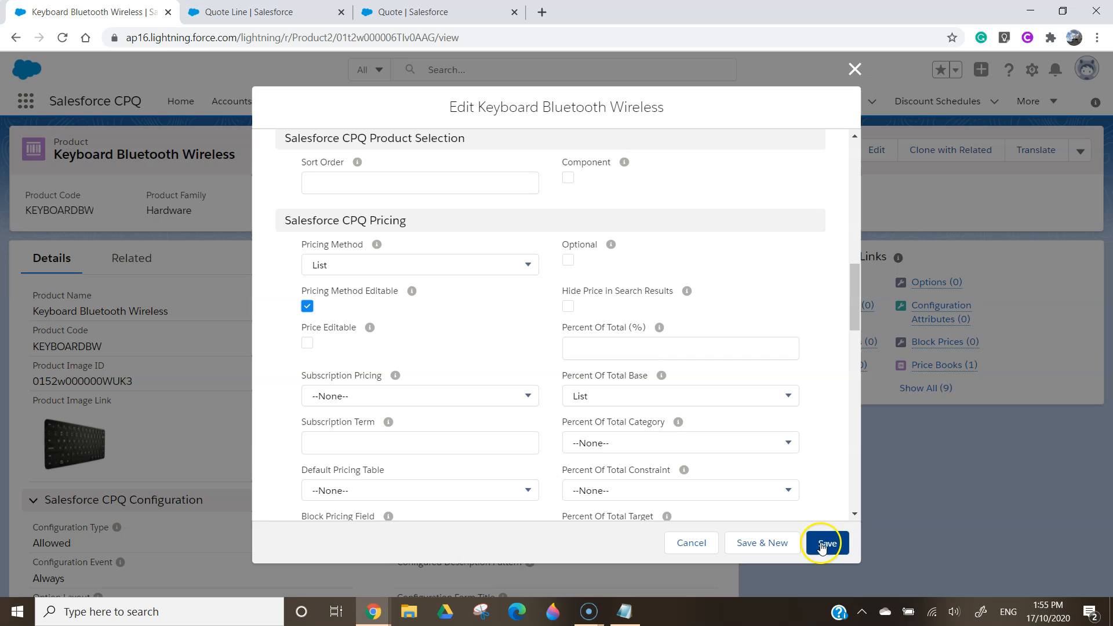
{"action": "left_click", "coordinate": [826, 543]}
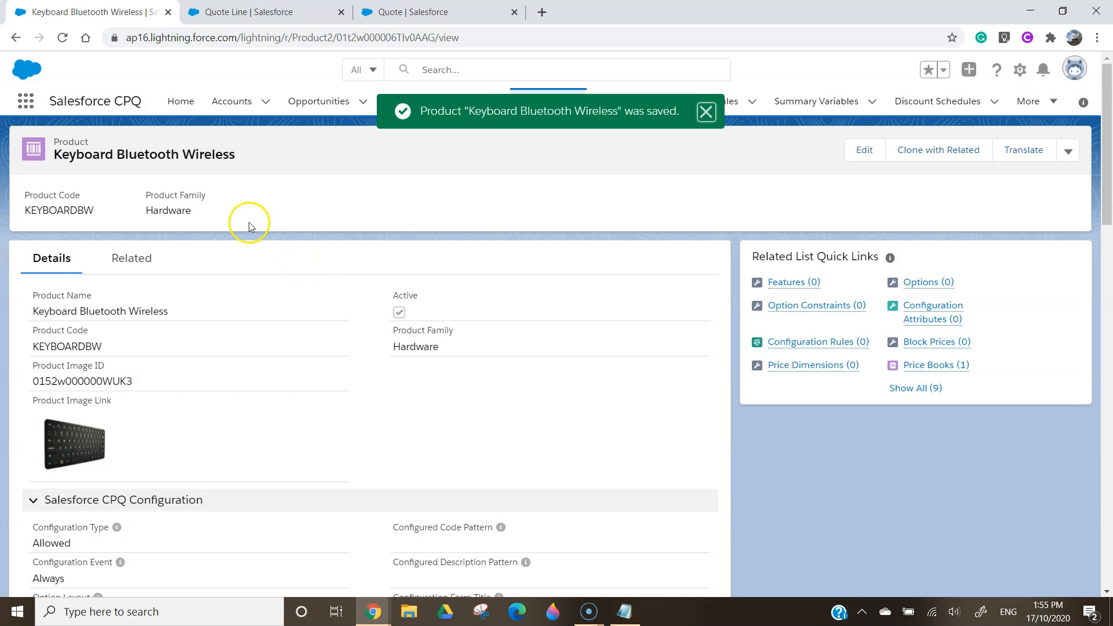
- Delete the keyboard line and re-add KEYBOARDBW to quote Q-00058 at List $50.00
{"action": "left_click", "coordinate": [407, 12]}
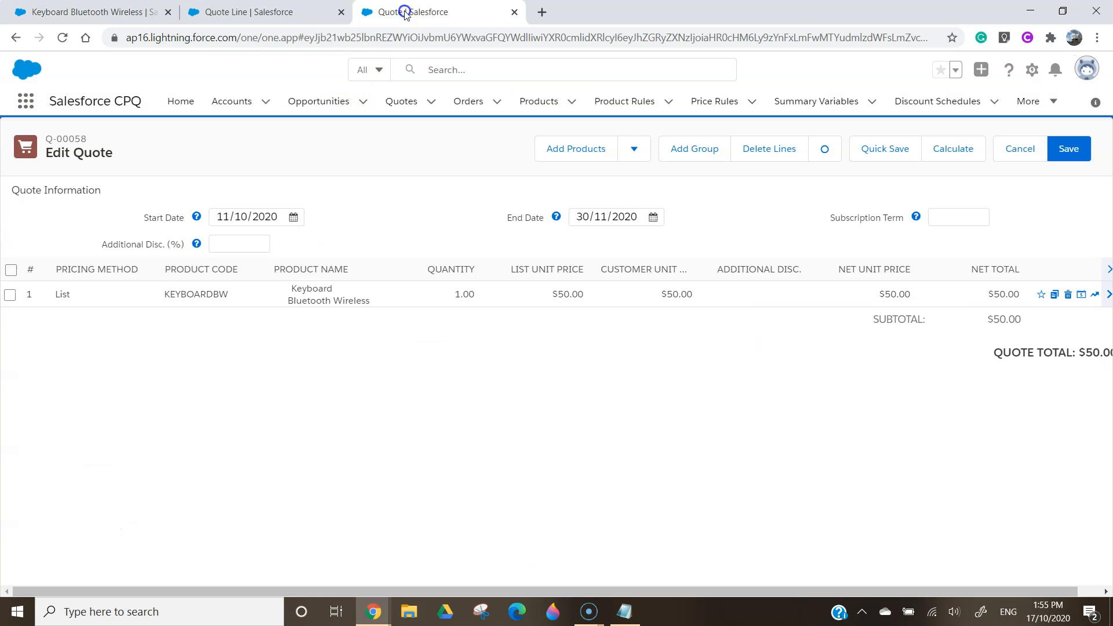
{"action": "mouse_move", "coordinate": [1067, 294]}
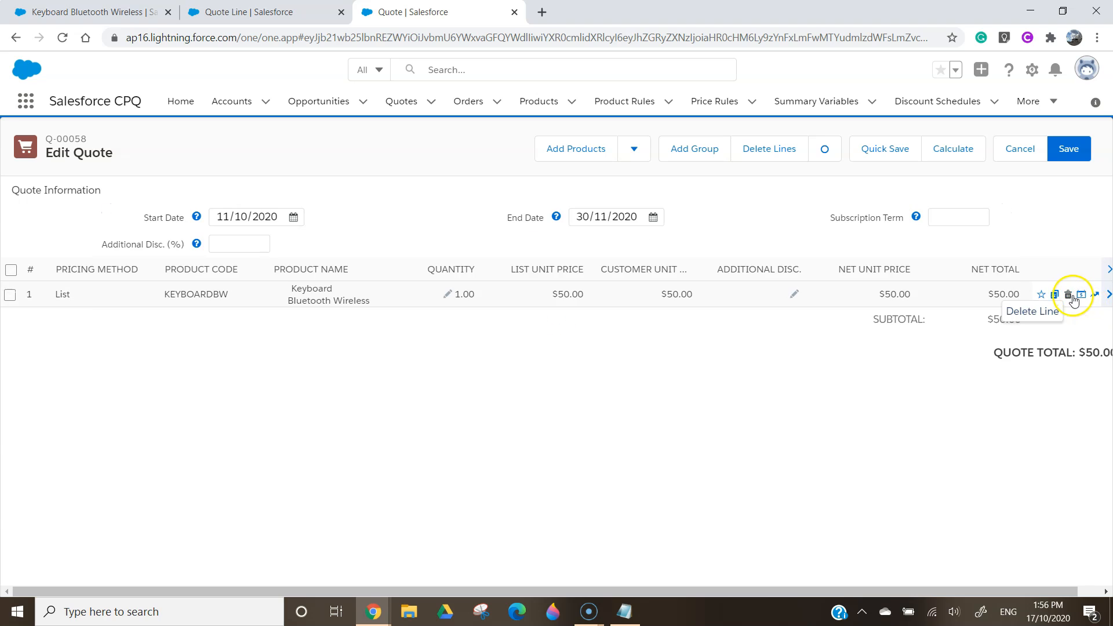
{"action": "left_click", "coordinate": [1070, 293]}
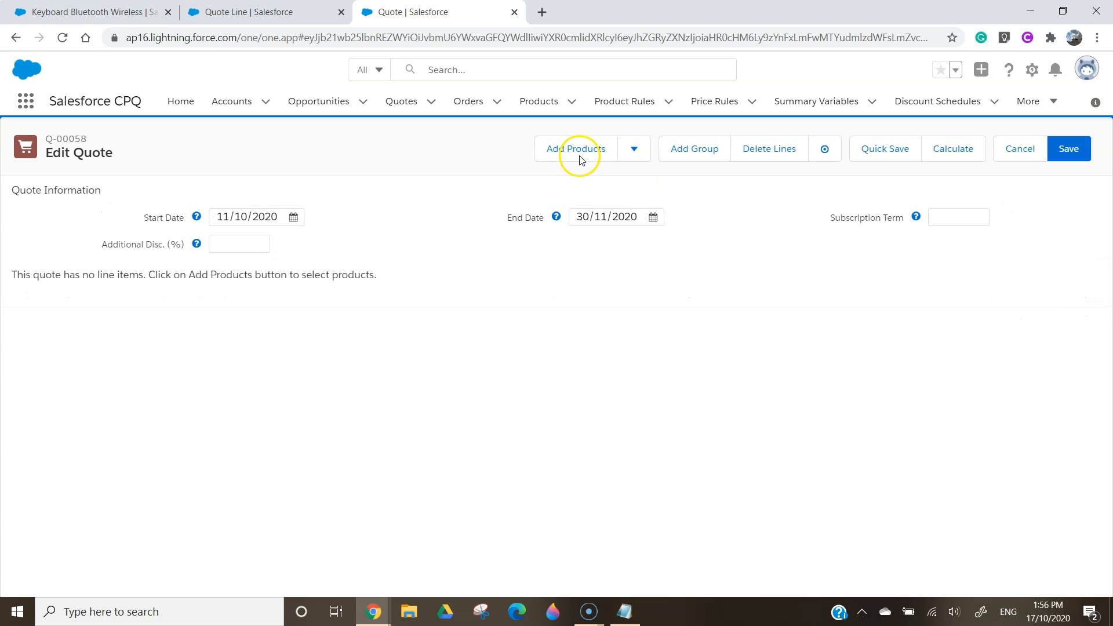
{"action": "left_click", "coordinate": [575, 148]}
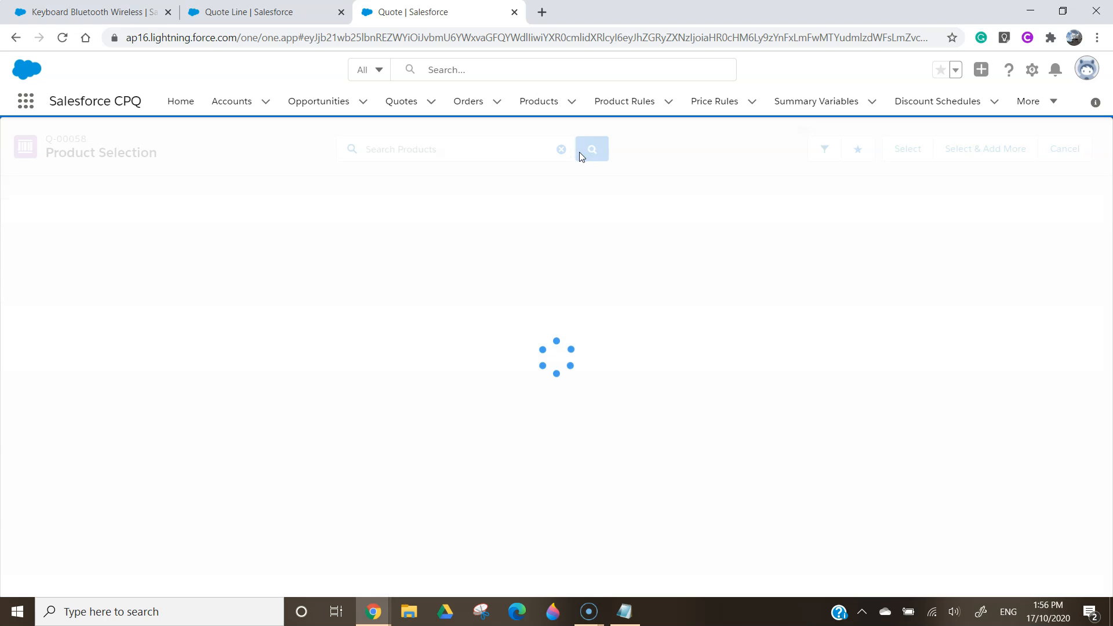
{"action": "left_click", "coordinate": [591, 149]}
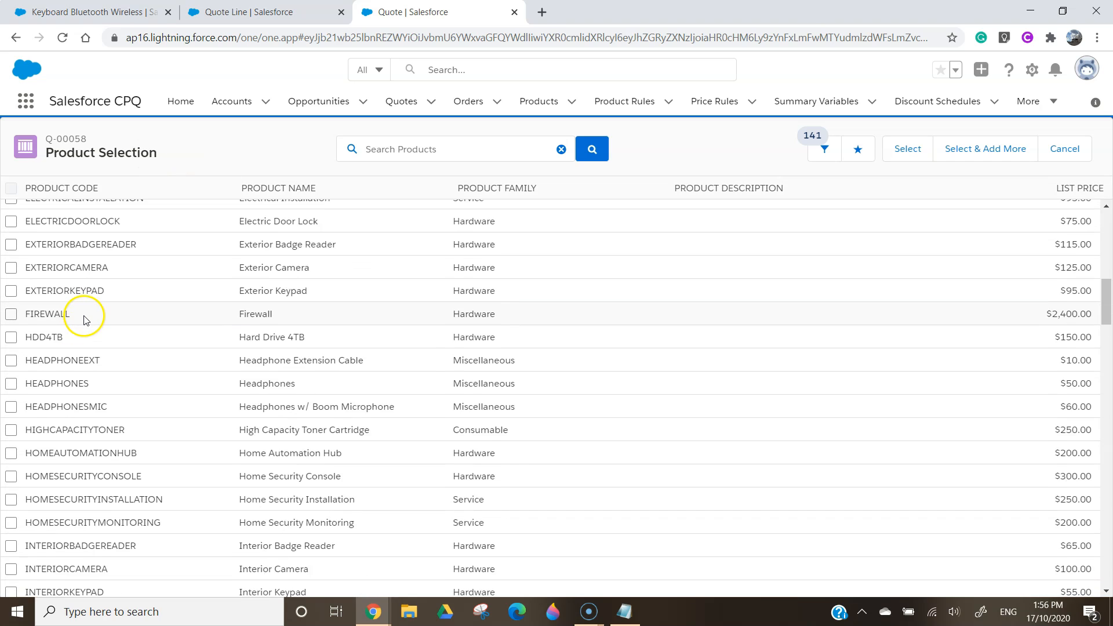
{"action": "scroll", "scroll_direction": "down", "scroll_amount": 3}
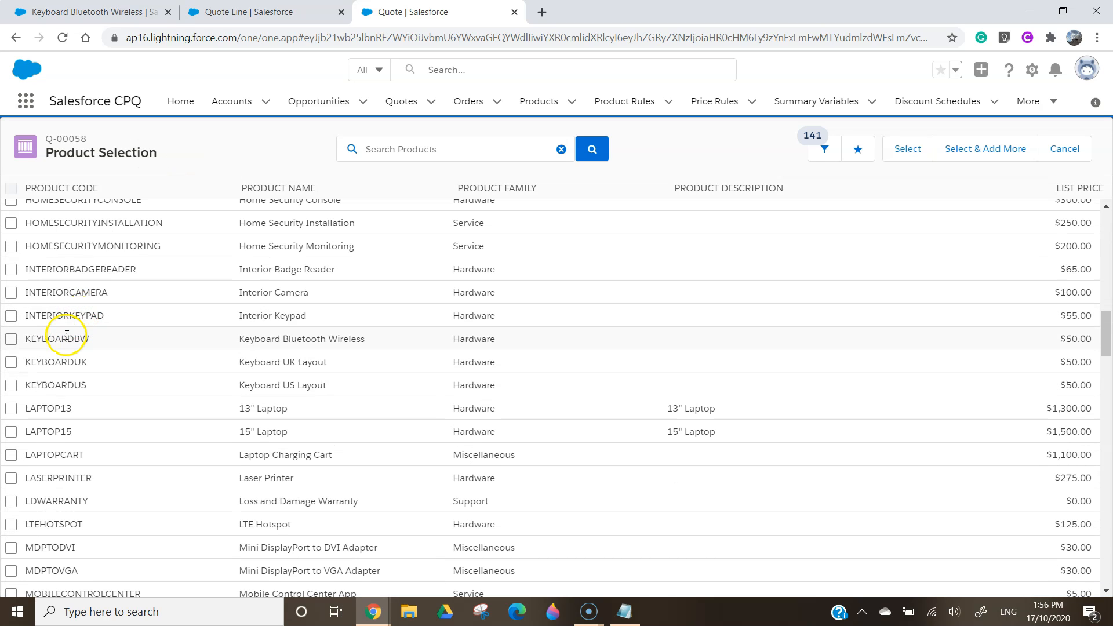
{"action": "left_click", "coordinate": [10, 338]}
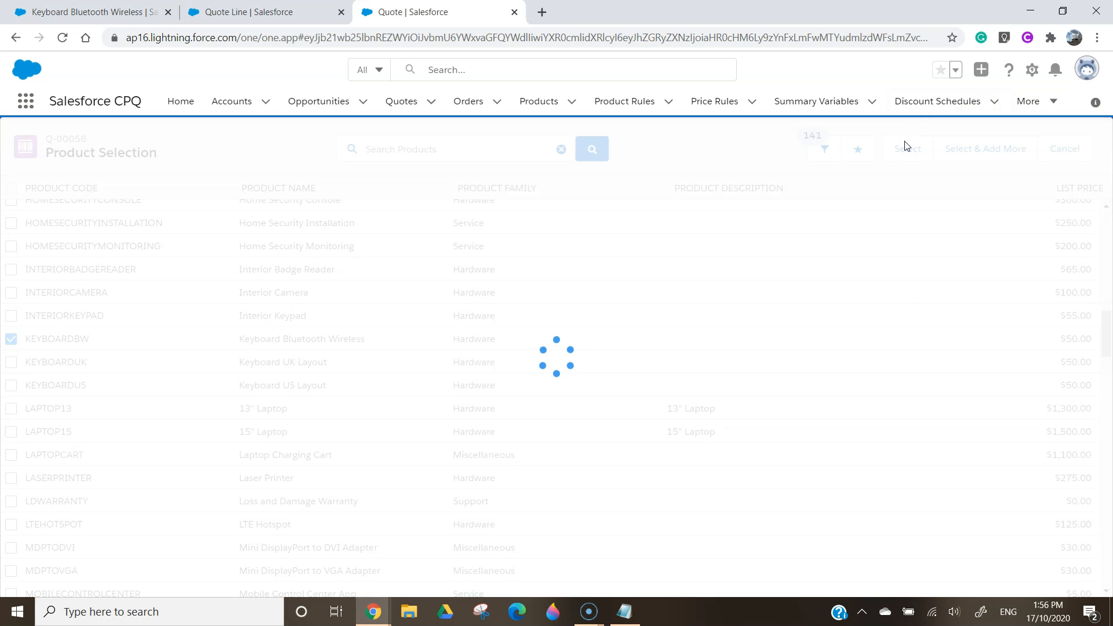
{"action": "left_click", "coordinate": [906, 149]}
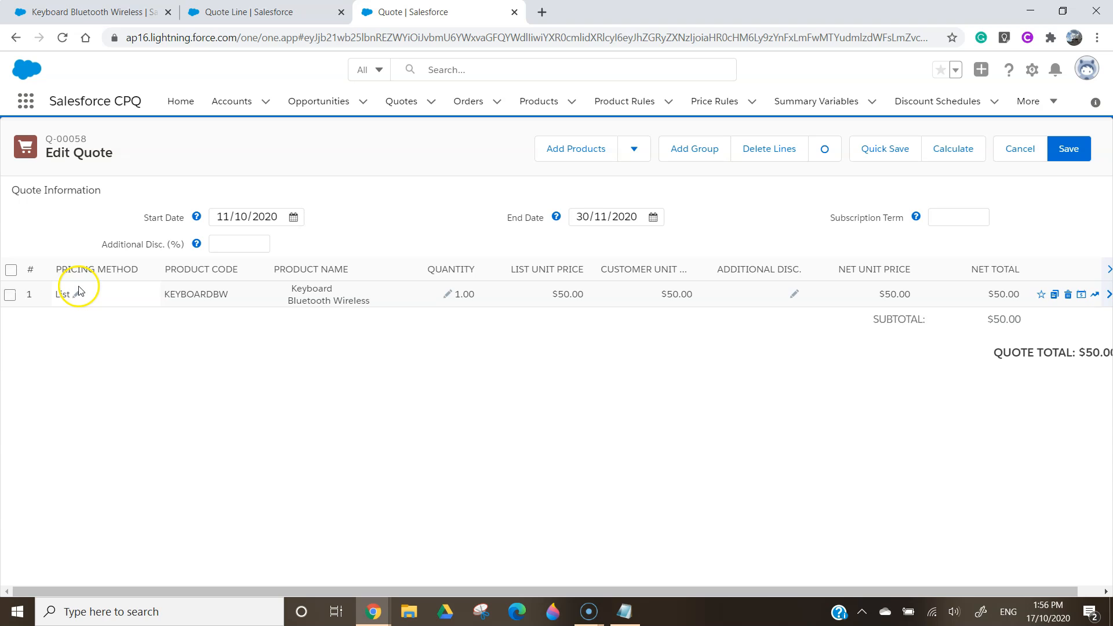
{"action": "mouse_move", "coordinate": [671, 293]}
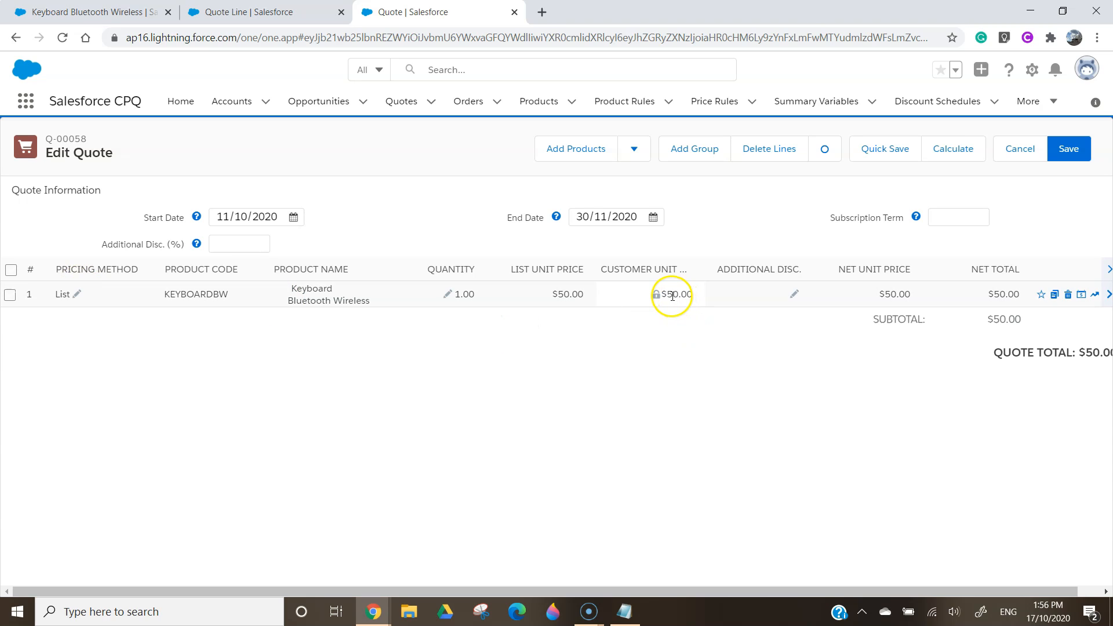
{"action": "mouse_move", "coordinate": [571, 302]}
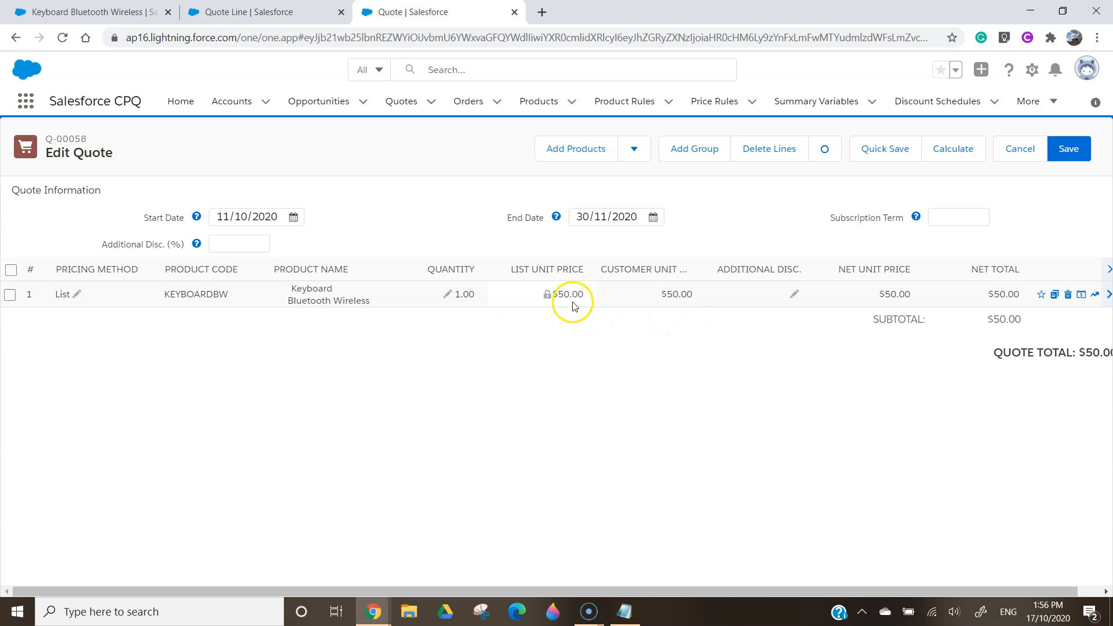
{"action": "mouse_move", "coordinate": [298, 347]}
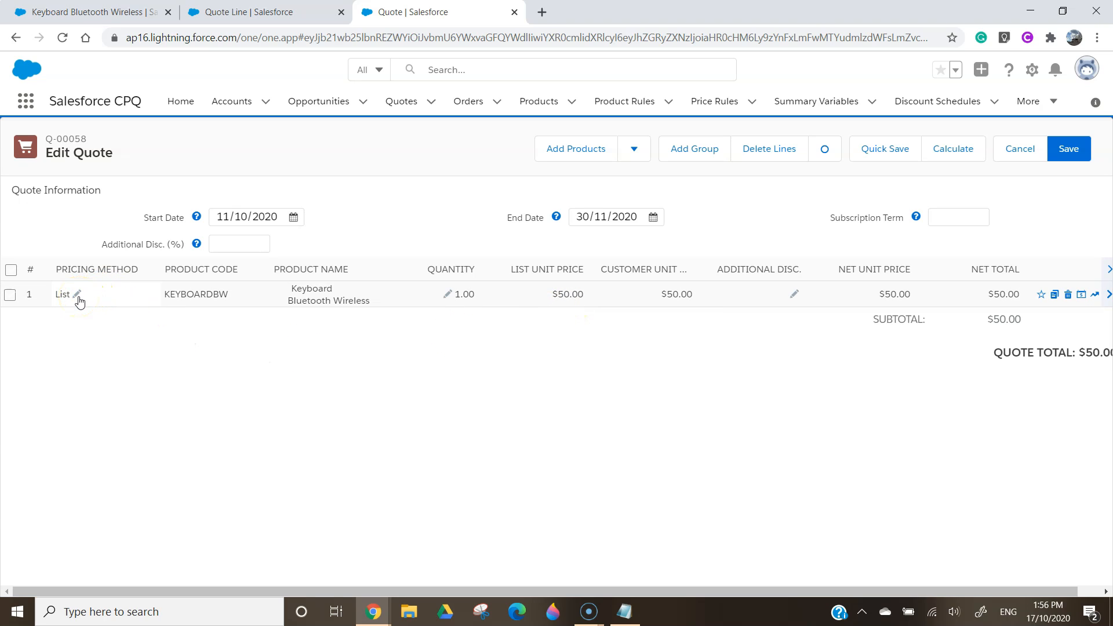
- Set the keyboard line's Pricing Method to Custom and quick-save the quote
{"action": "left_click", "coordinate": [77, 295]}
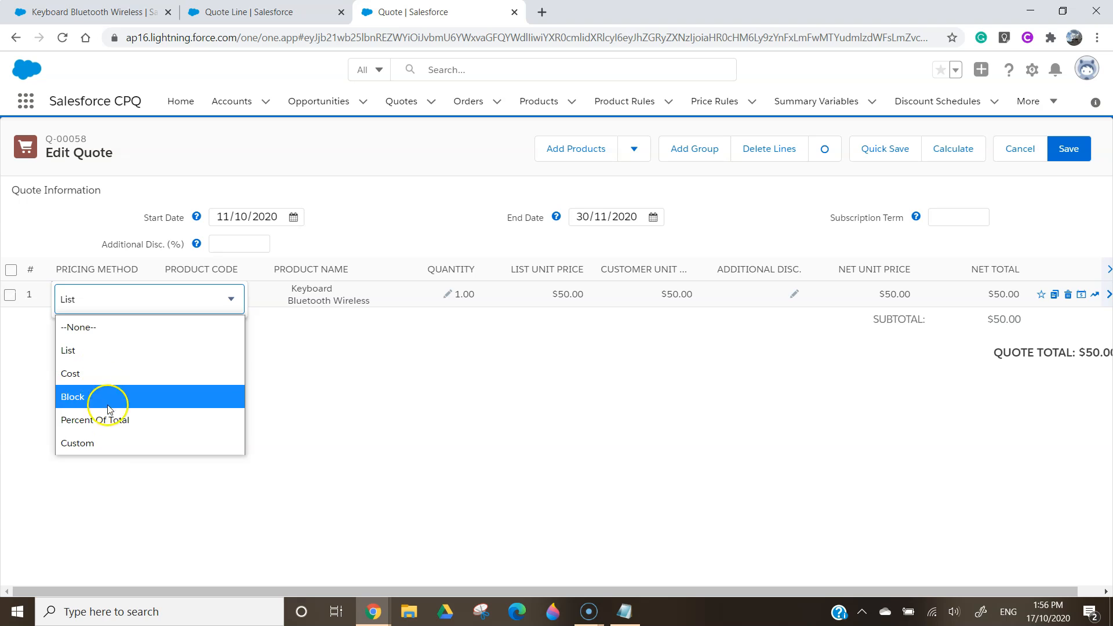
{"action": "left_click", "coordinate": [76, 443]}
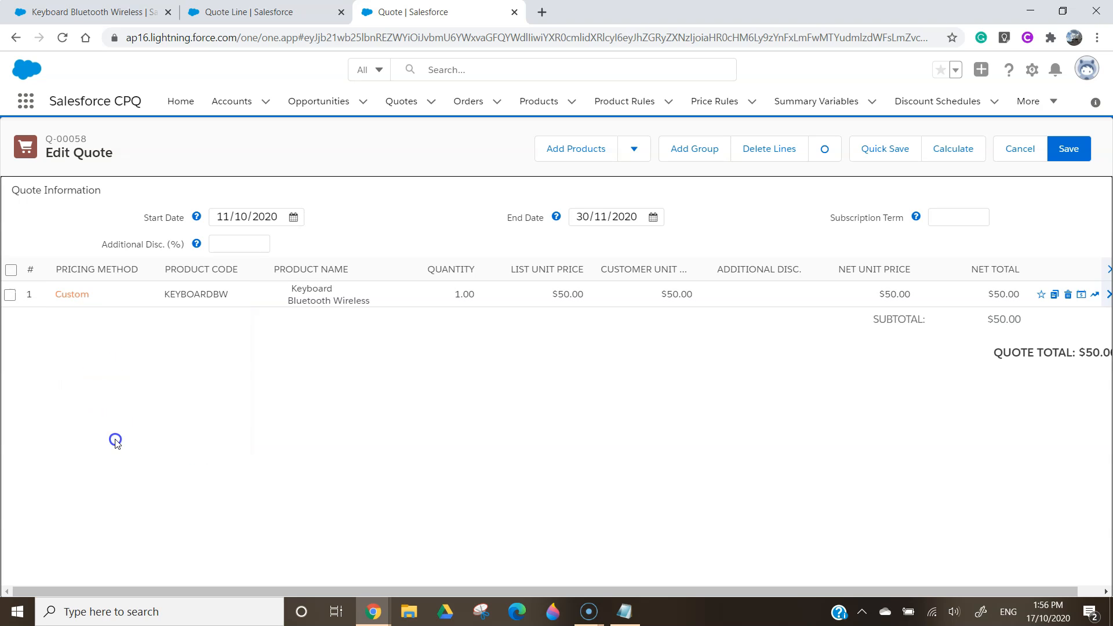
{"action": "mouse_move", "coordinate": [744, 328]}
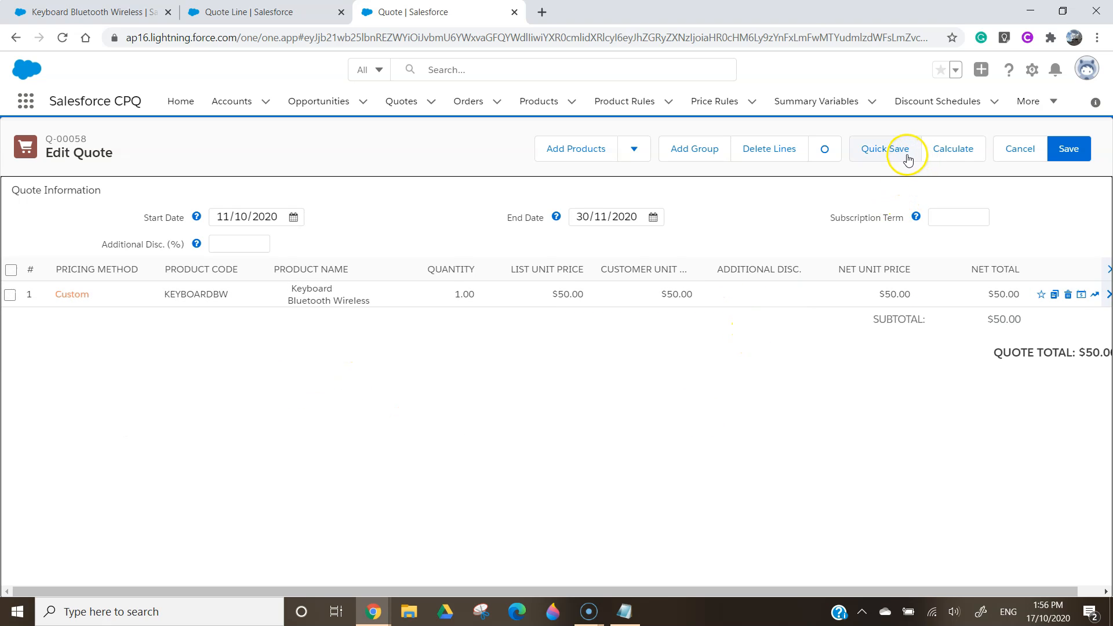
{"action": "left_click", "coordinate": [883, 148]}
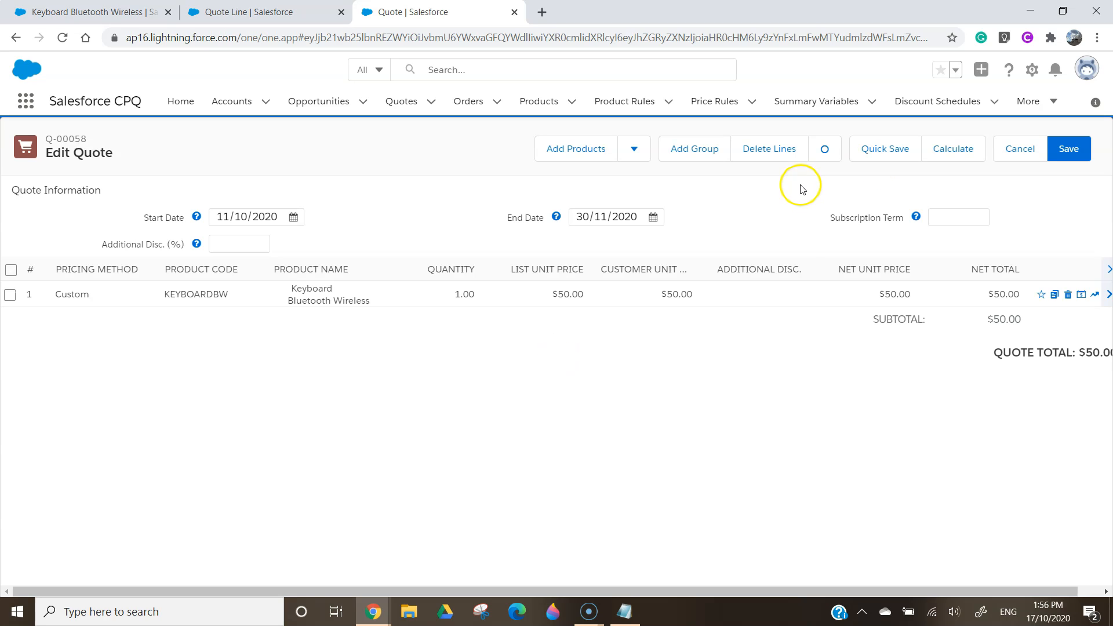
{"action": "mouse_move", "coordinate": [642, 293]}
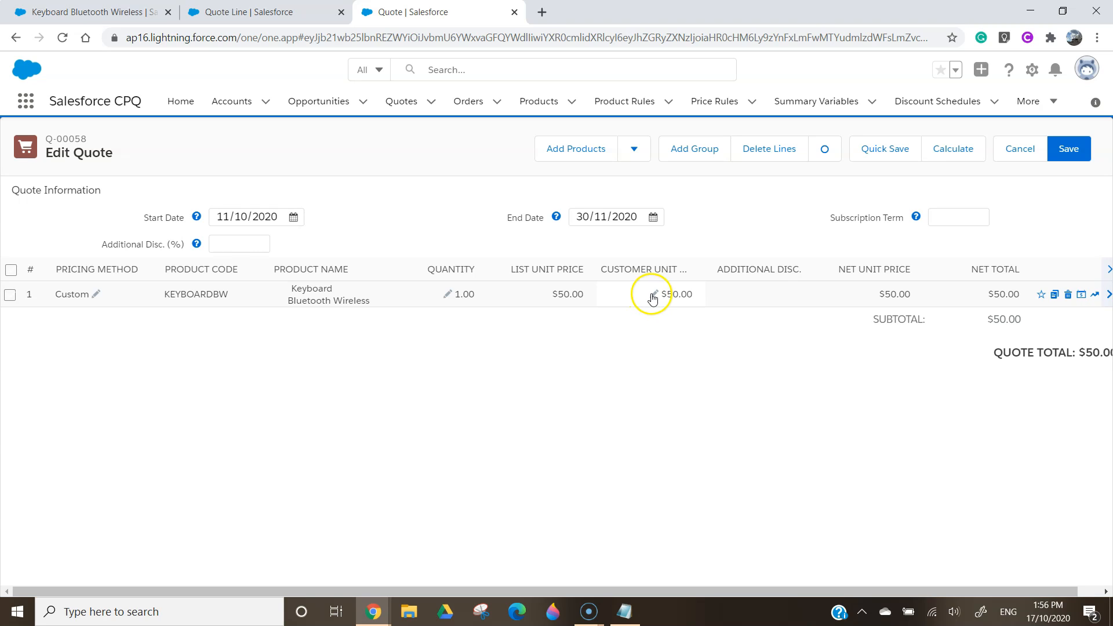
- Enter Customer Unit Price 34.50 and calculate so the quote total reads $34.50
{"action": "left_click", "coordinate": [650, 294]}
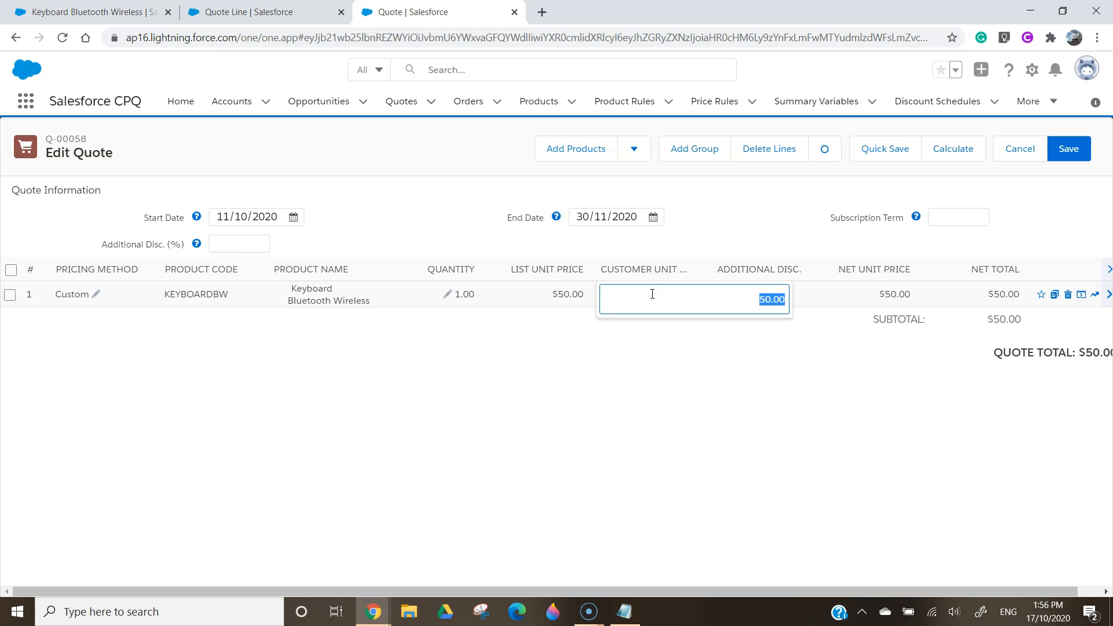
{"action": "type", "text": "34.50"}
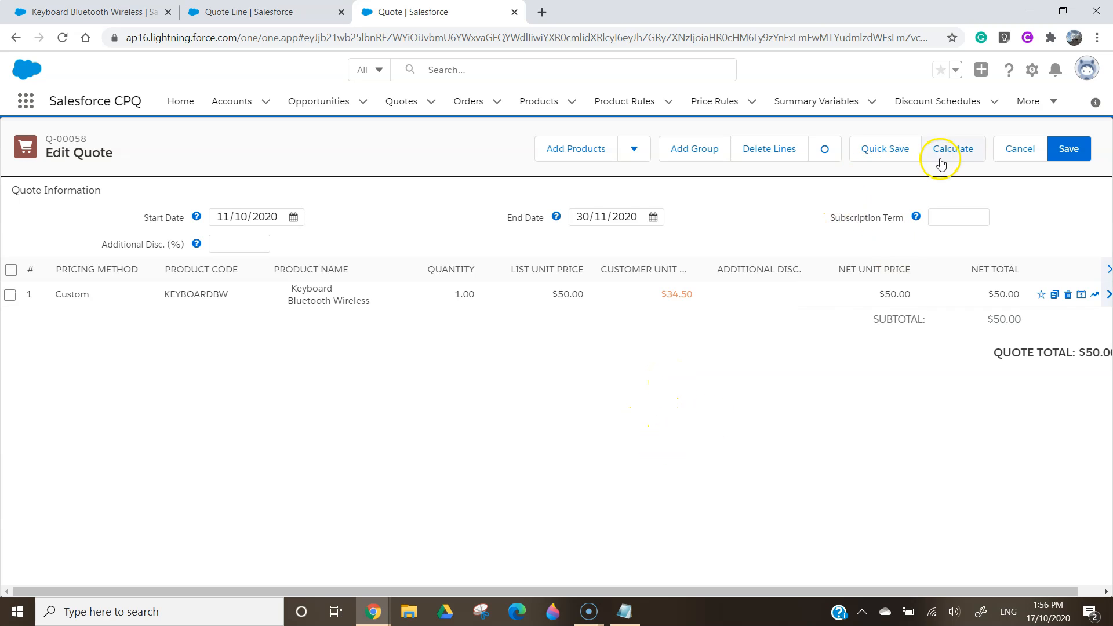
{"action": "left_click", "coordinate": [952, 149]}
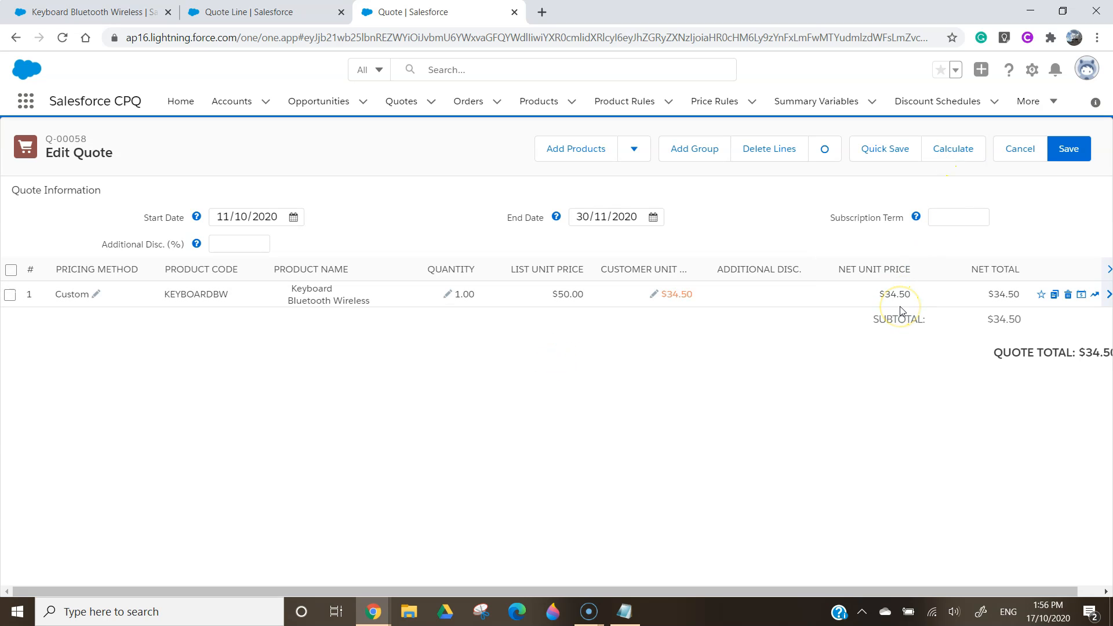
{"action": "mouse_move", "coordinate": [668, 325]}
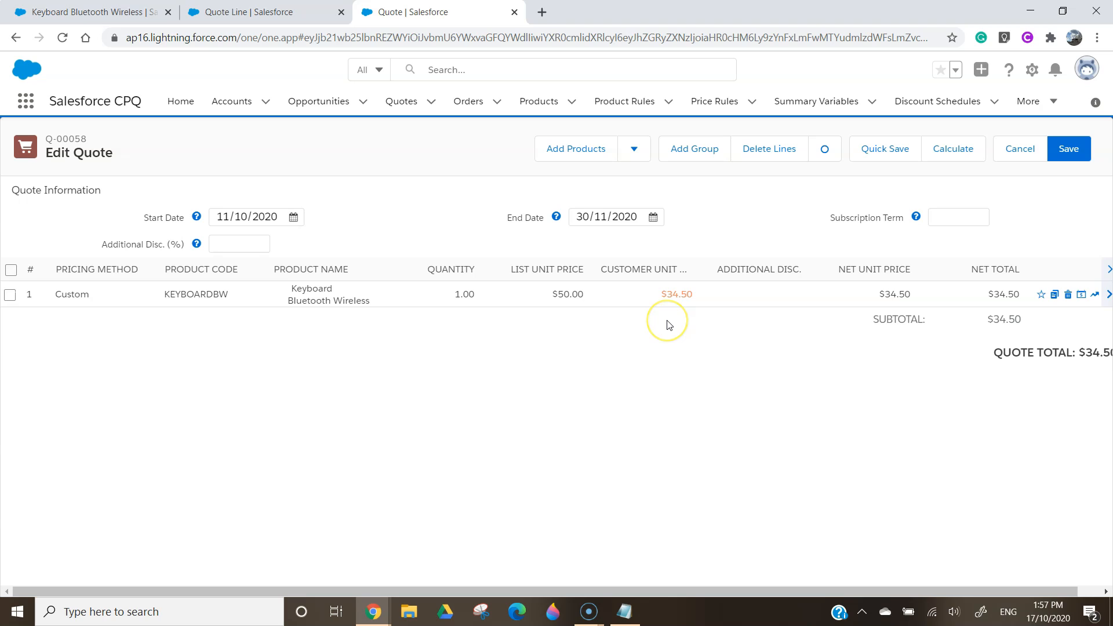
{"action": "mouse_move", "coordinate": [654, 315]}
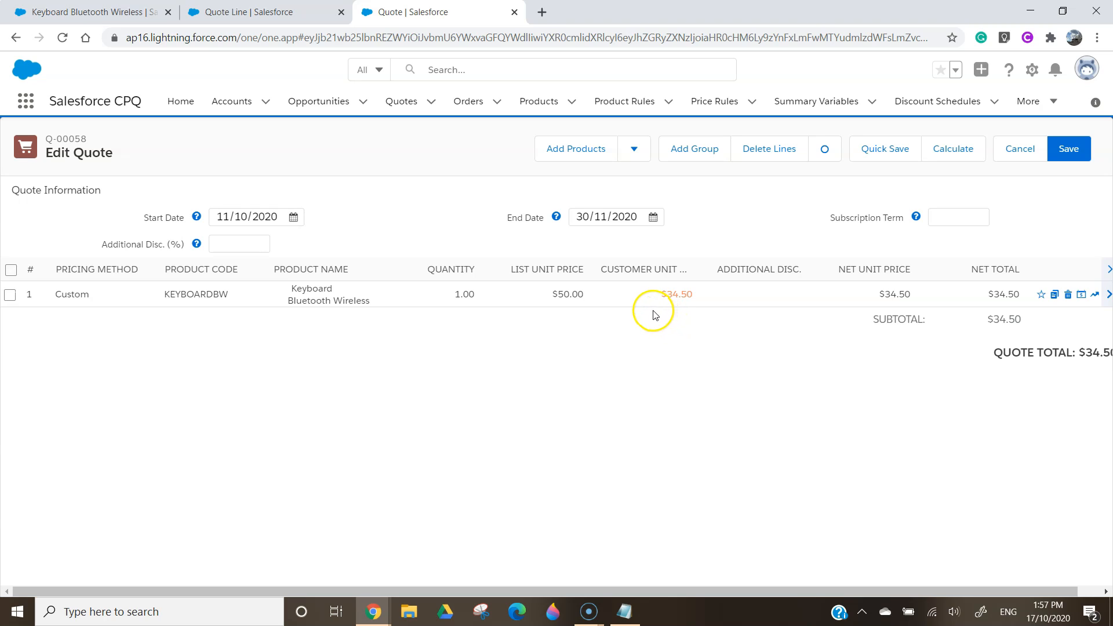
{"action": "mouse_move", "coordinate": [557, 362]}
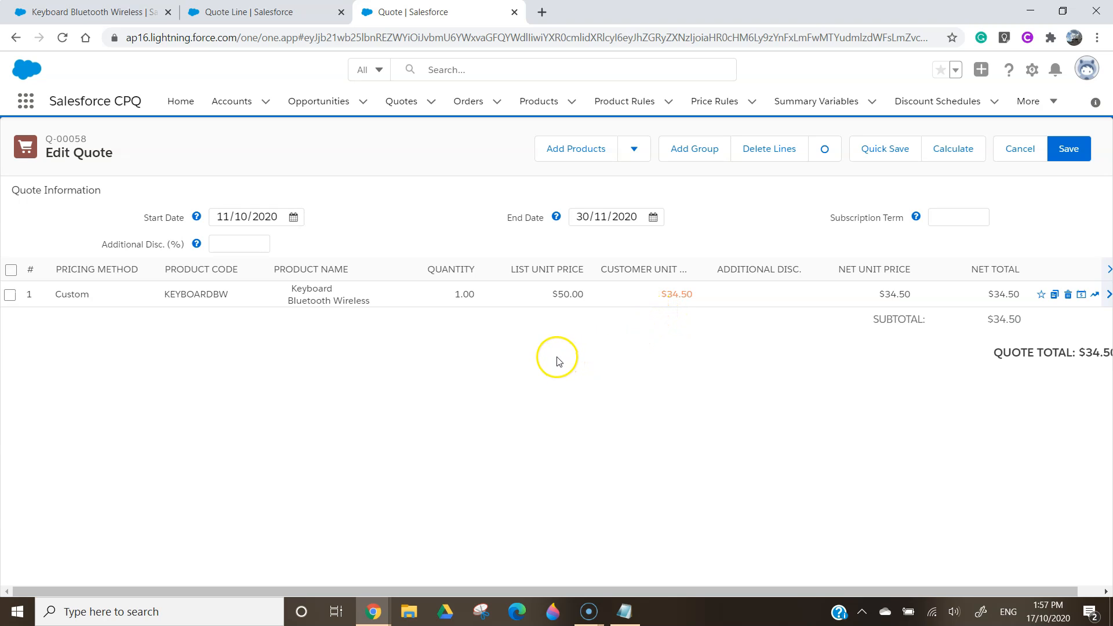
{"action": "mouse_move", "coordinate": [527, 357]}
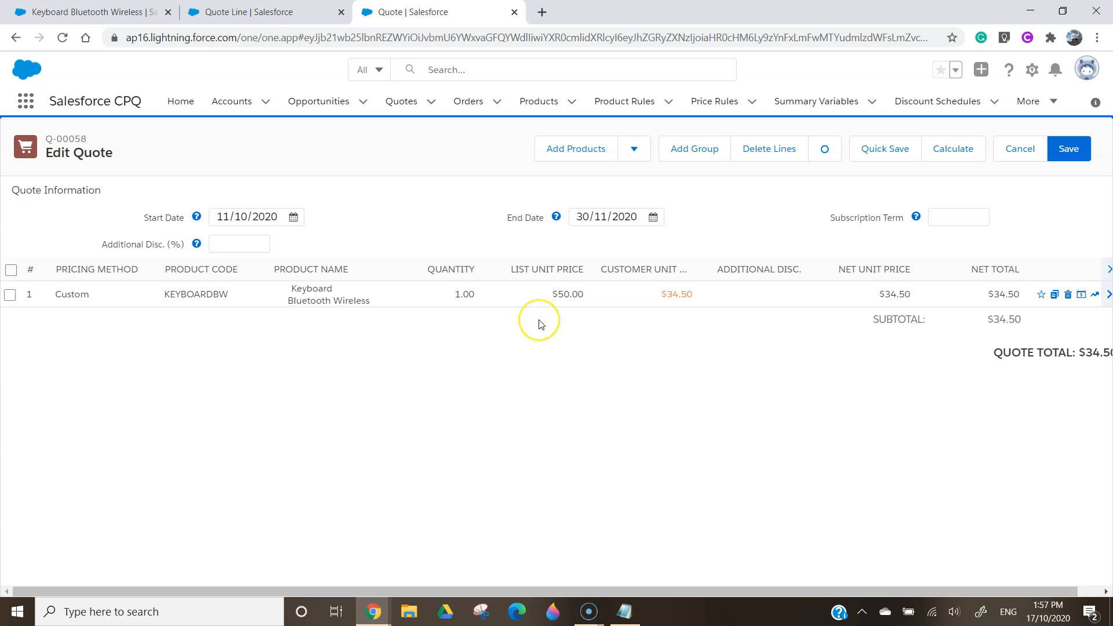
{"action": "mouse_move", "coordinate": [679, 356]}
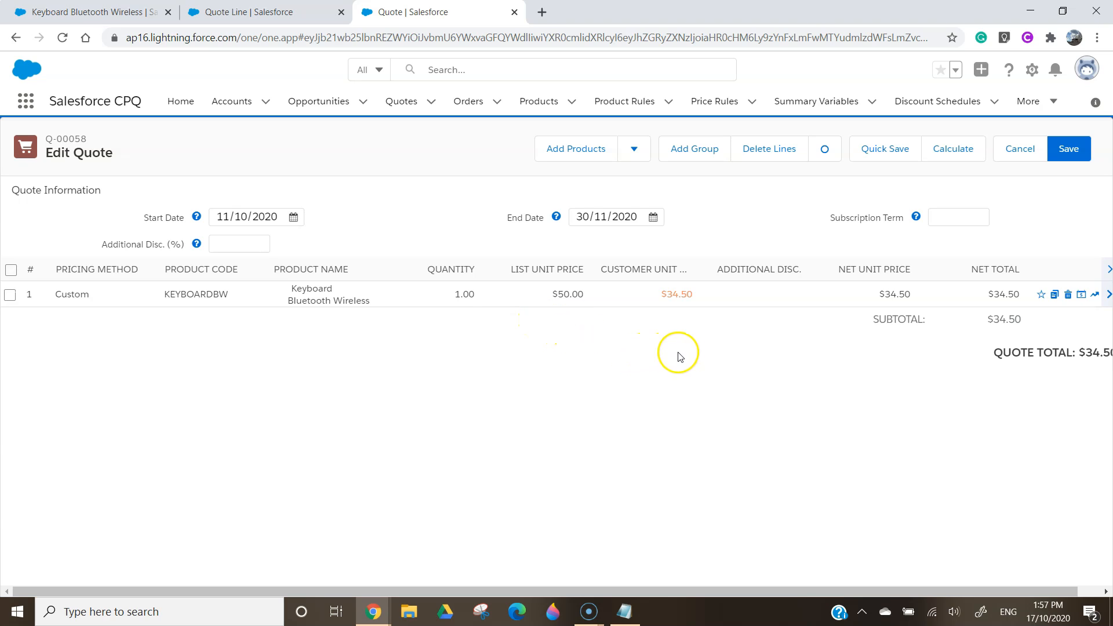
{"action": "mouse_move", "coordinate": [678, 317]}
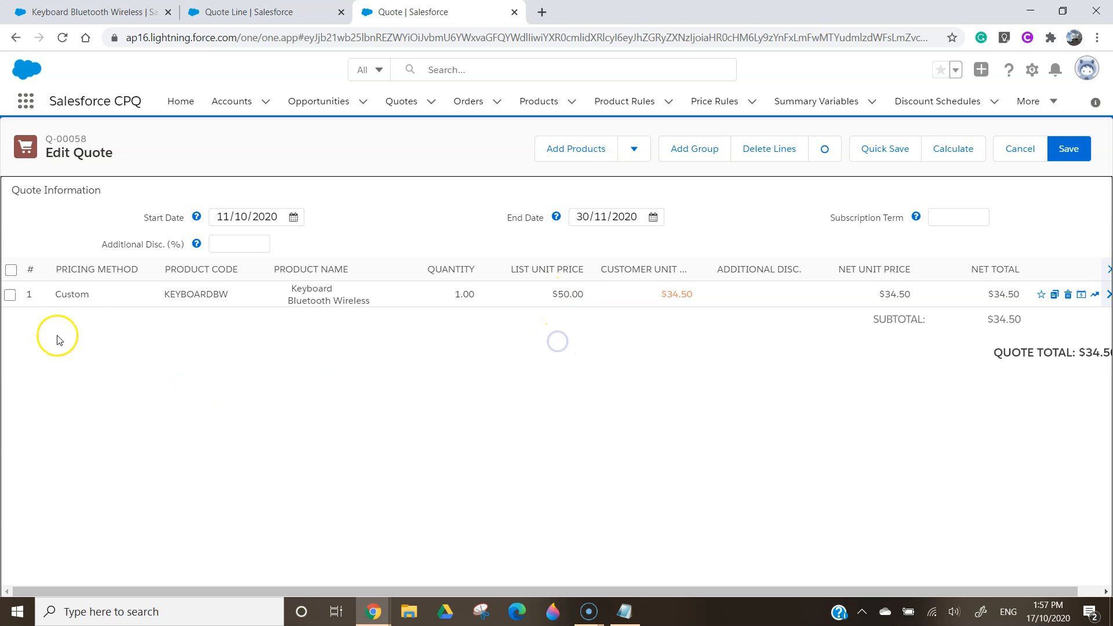
{"action": "mouse_move", "coordinate": [96, 294]}
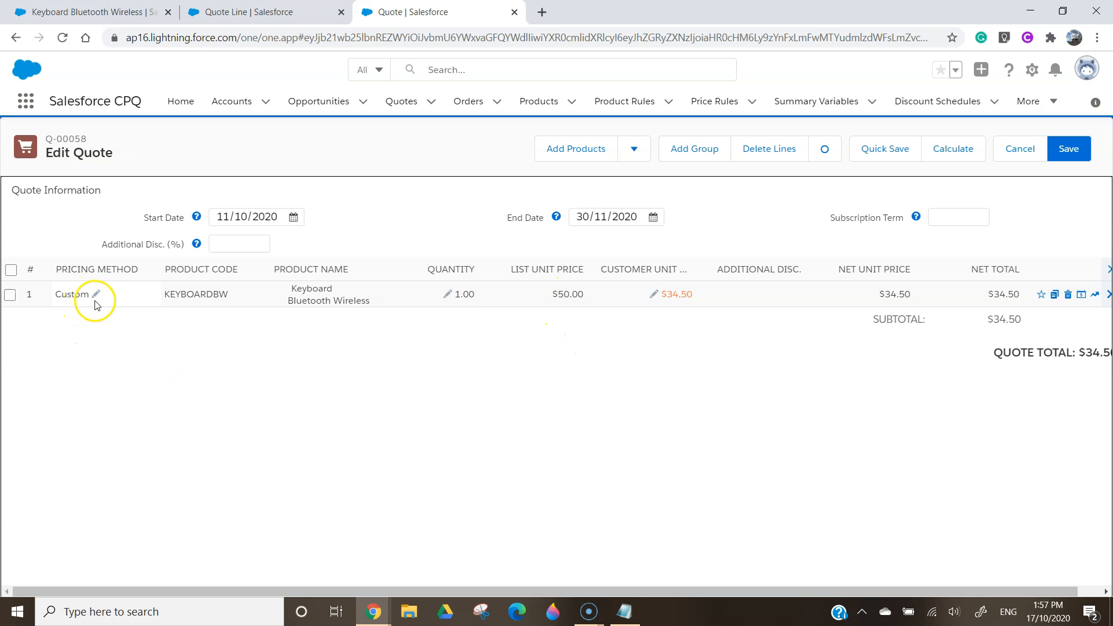
{"action": "mouse_move", "coordinate": [307, 414]}
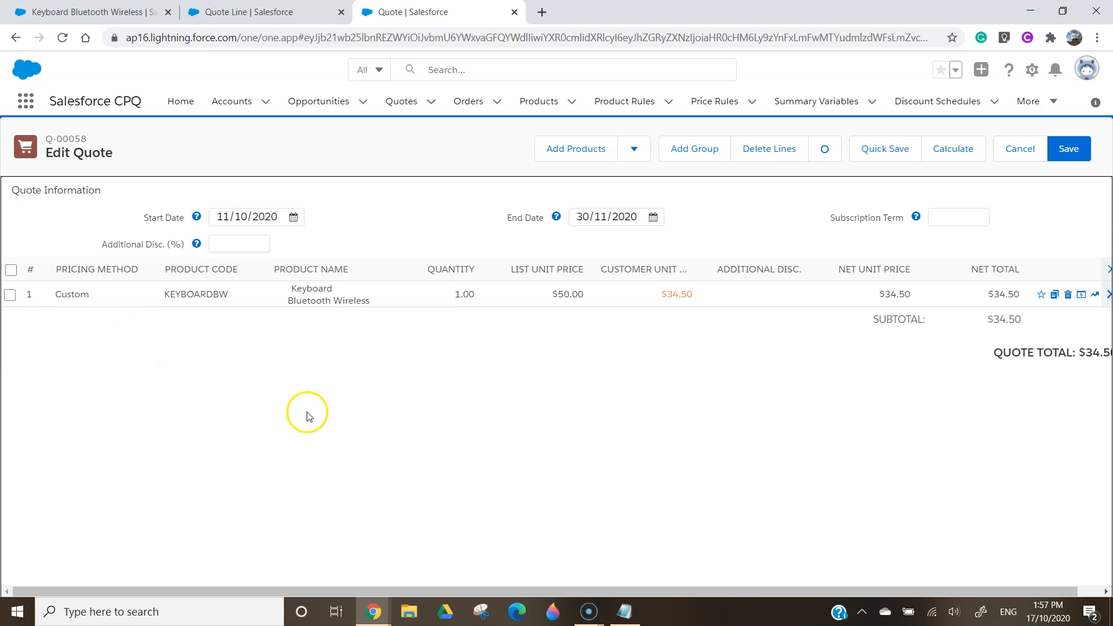
{"action": "mouse_move", "coordinate": [10, 604]}
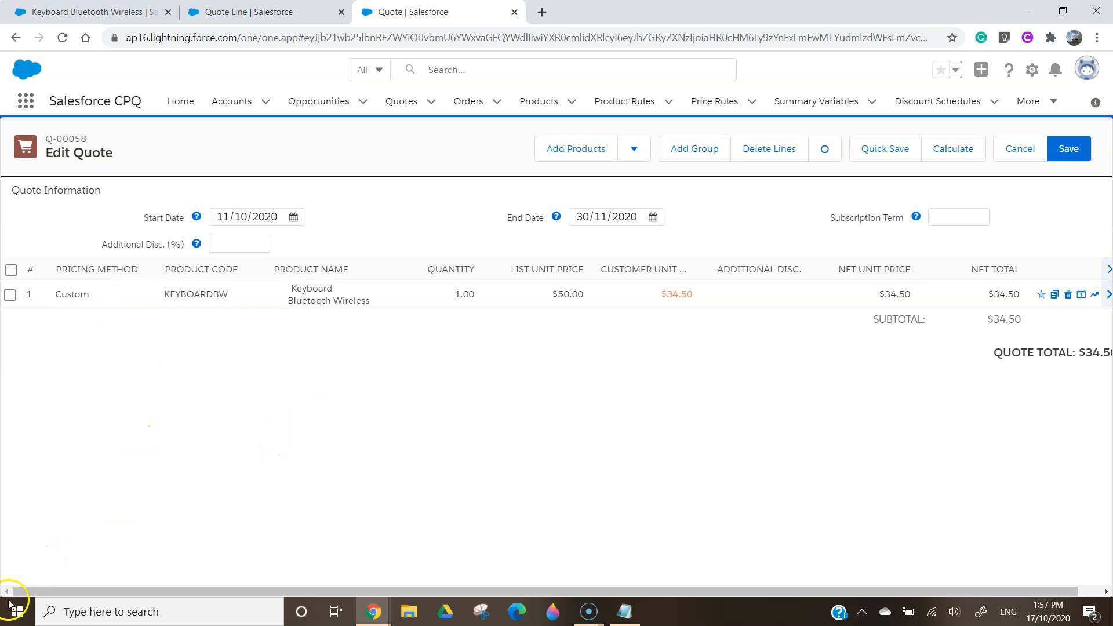